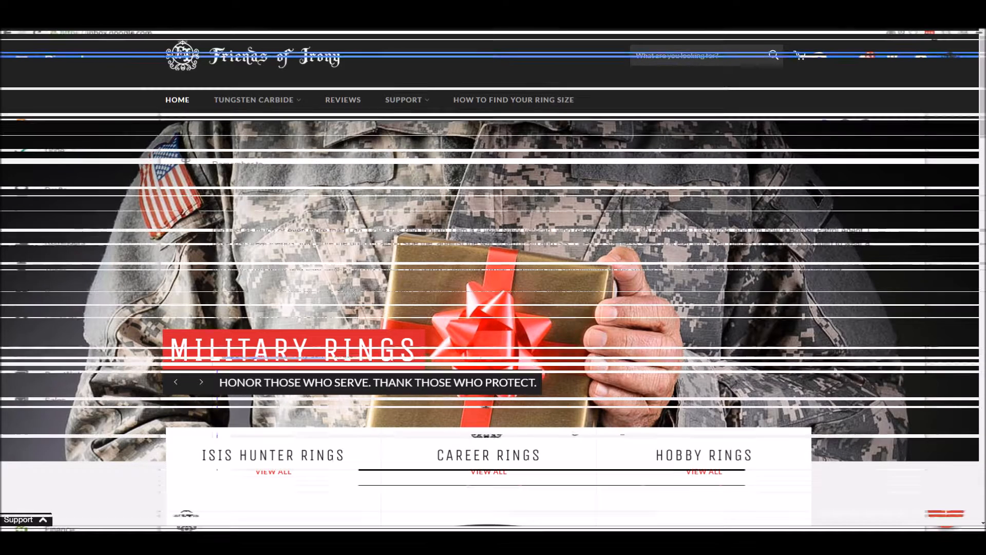
# - Bring up the entrant's 'Re: Open to Increase Your Chance of Winning the ISIS Hunter Ring Giveaway!' reply
pyautogui.click(818, 18)
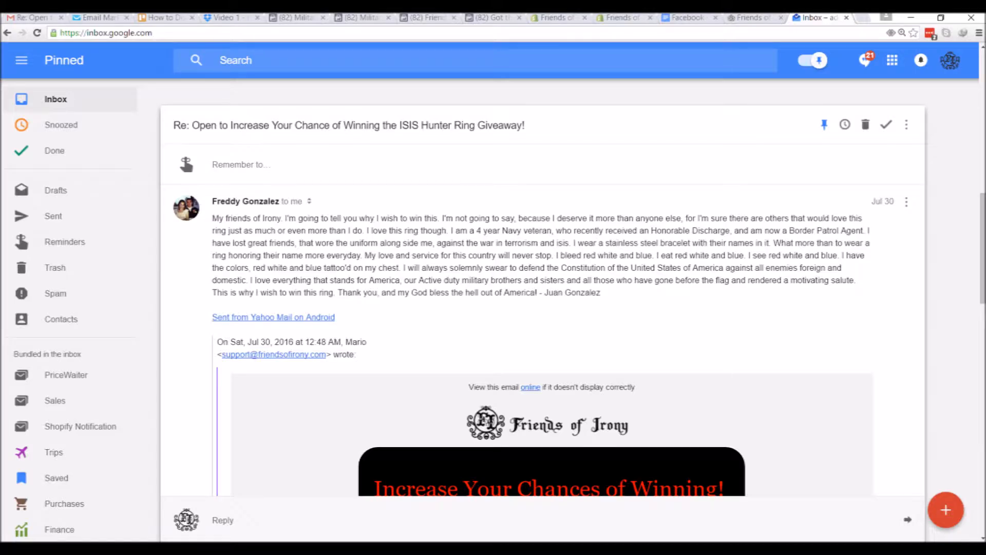